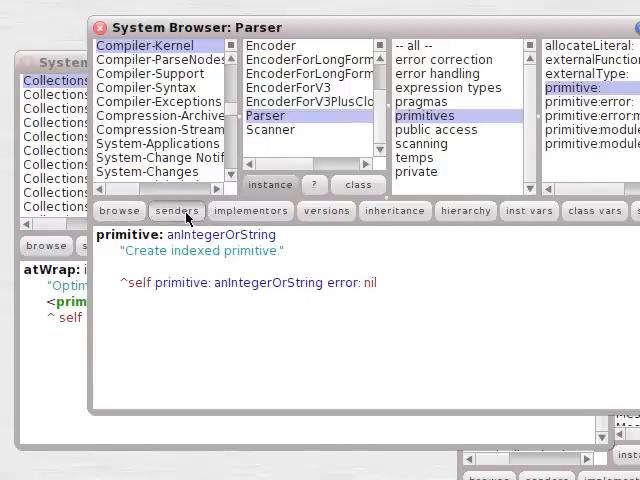
Select listClassesHierarchically under Browser class side preferences to show its preference pragma
click(177, 211)
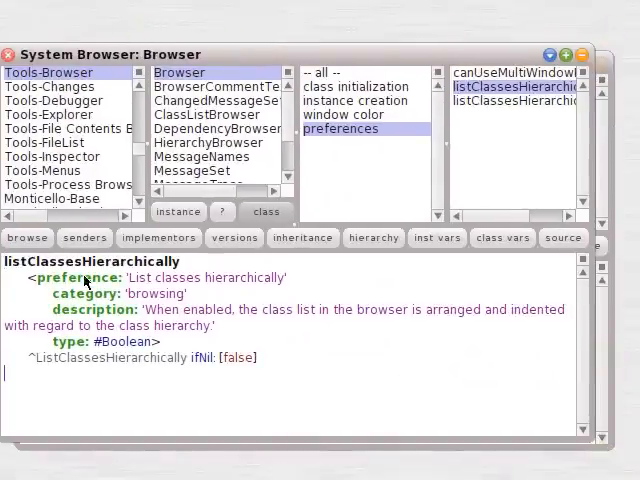
mouse_move(40, 285)
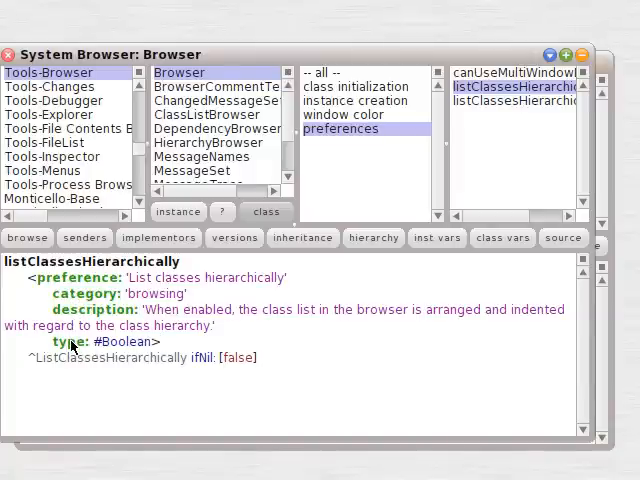
mouse_move(200, 293)
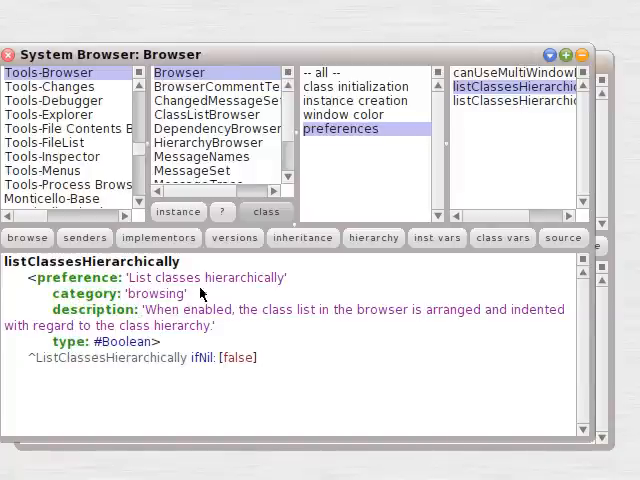
mouse_move(178, 341)
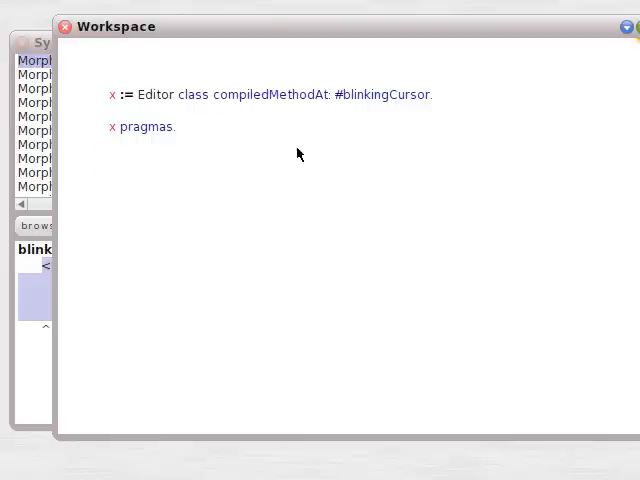
mouse_move(197, 104)
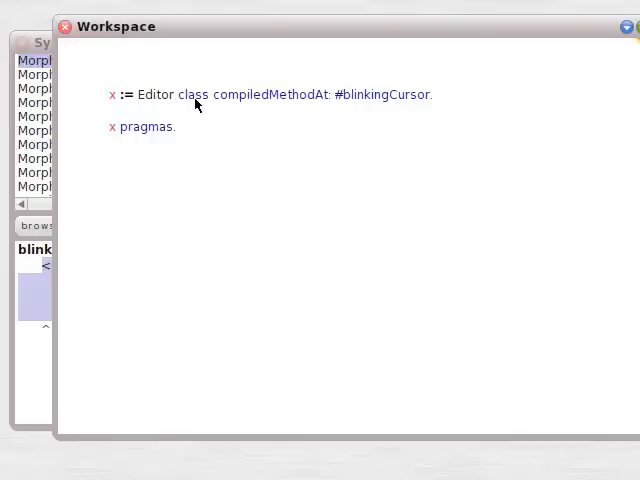
mouse_move(375, 110)
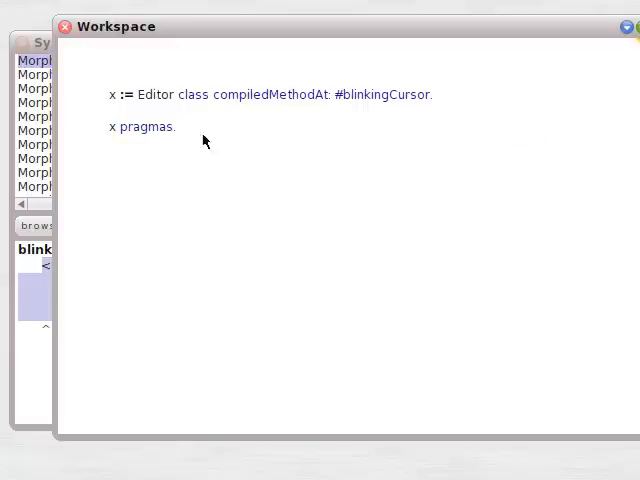
Select the Workspace lines fetching Editor class's blinkingCursor method and its pragmas
double_click(140, 126)
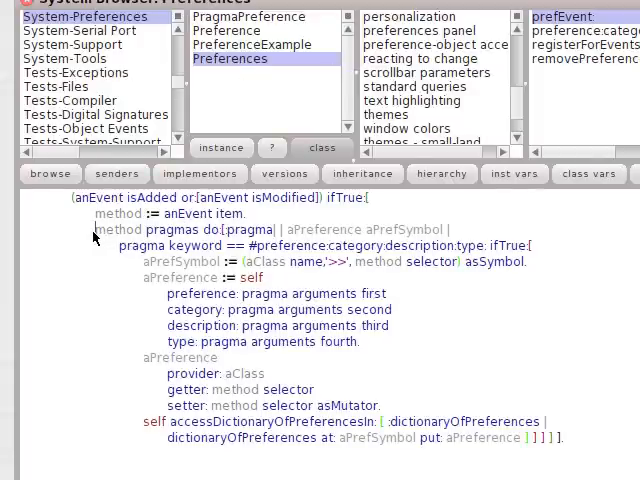
Open prefEvent: and highlight how its category and type pragma arguments are read
double_click(140, 229)
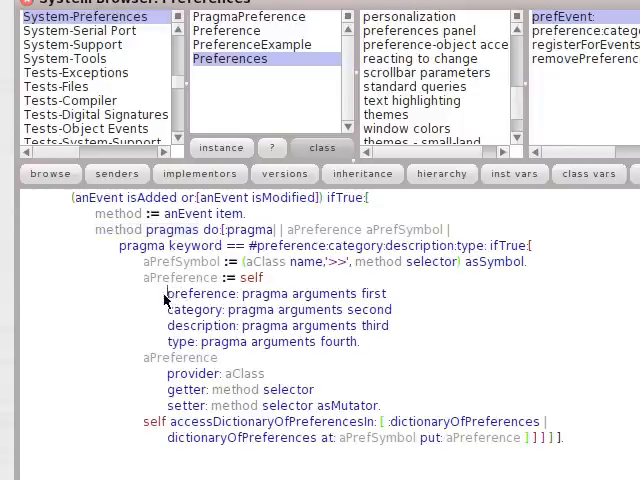
drag(167, 293, 360, 341)
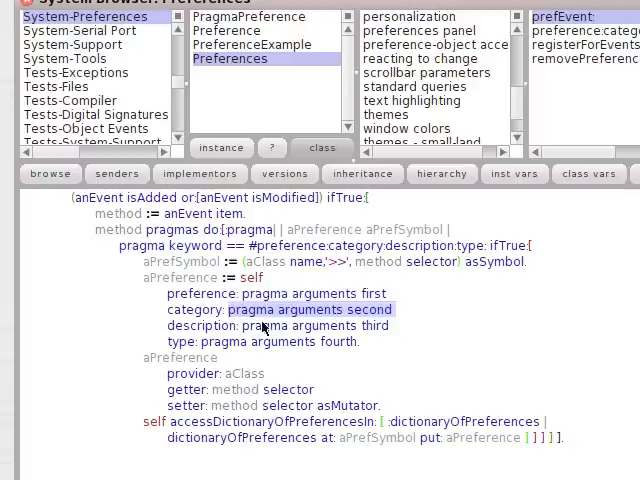
click(320, 325)
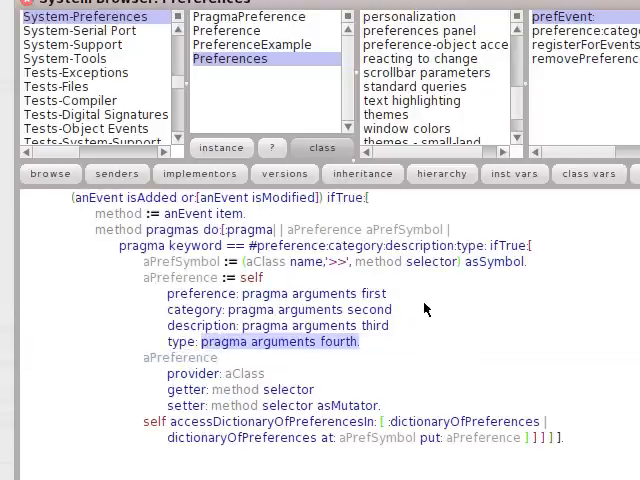
double_click(258, 277)
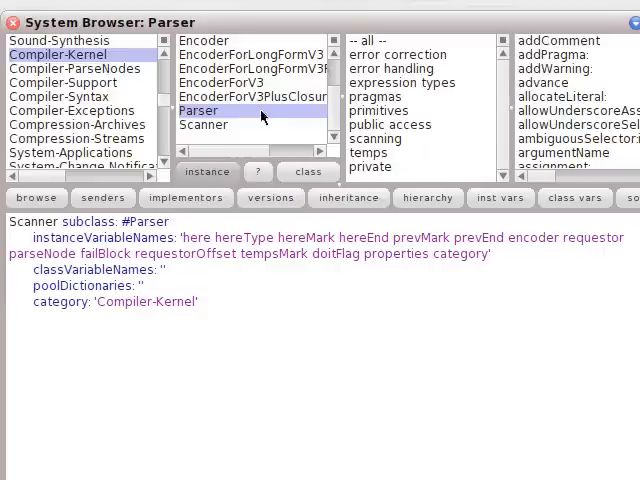
Open Parser's pragmaPrimitives and highlight the properties pragmas expression and perform
click(375, 96)
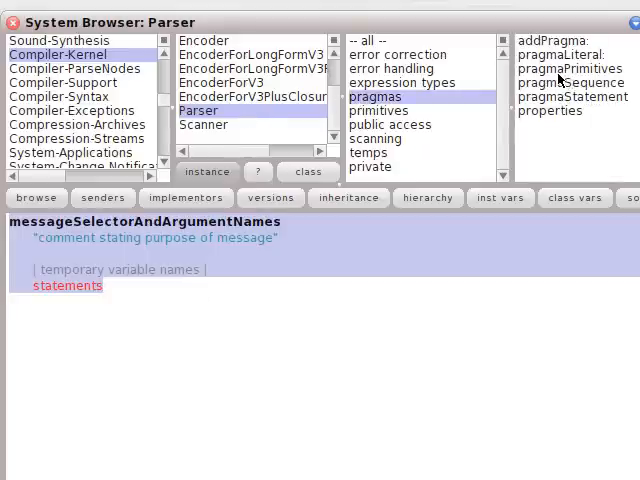
click(570, 68)
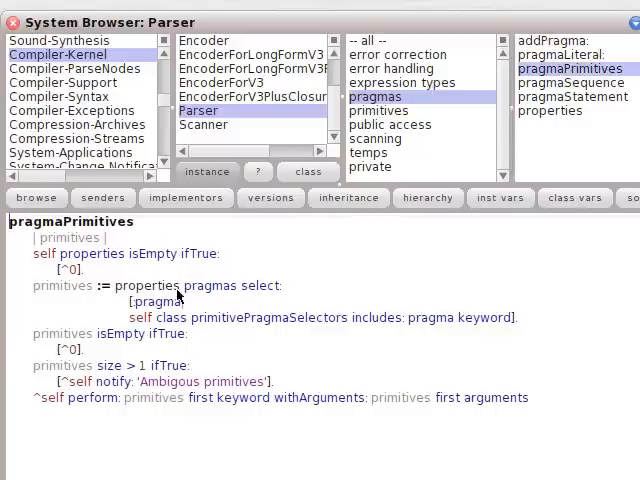
mouse_move(70, 298)
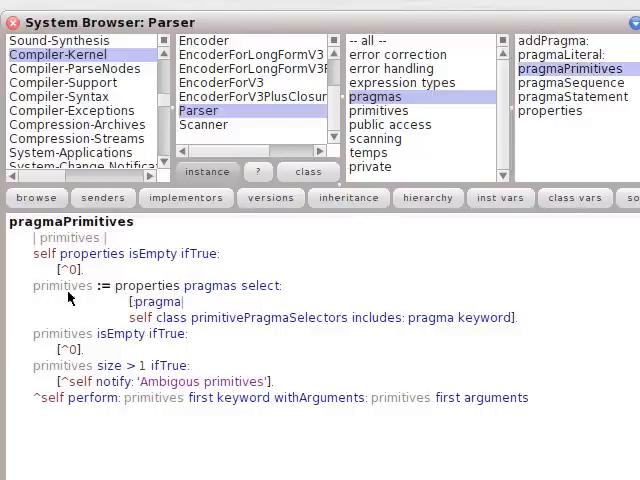
double_click(144, 285)
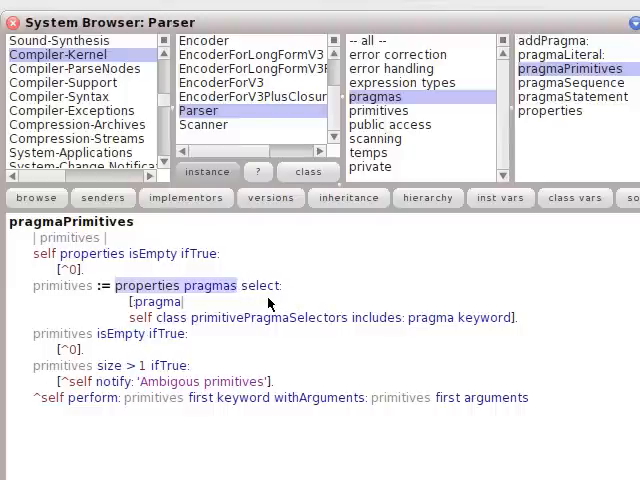
mouse_move(170, 345)
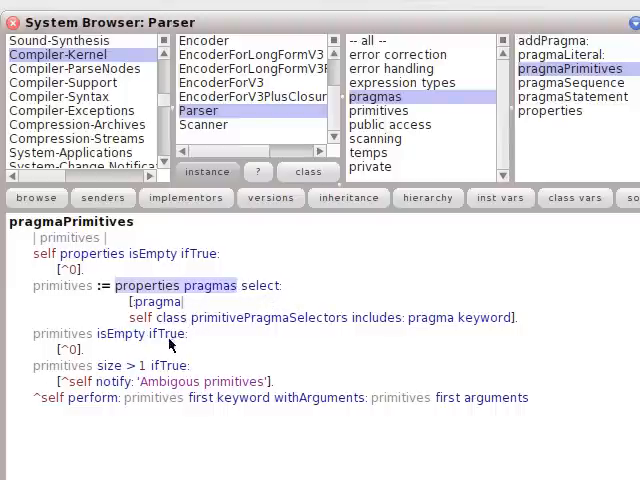
mouse_move(175, 388)
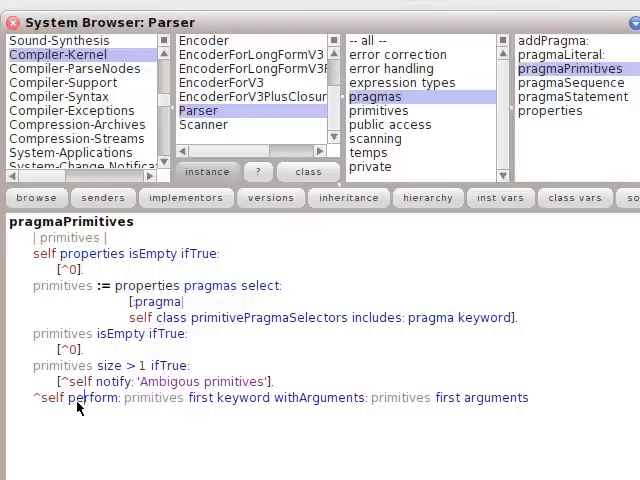
double_click(86, 397)
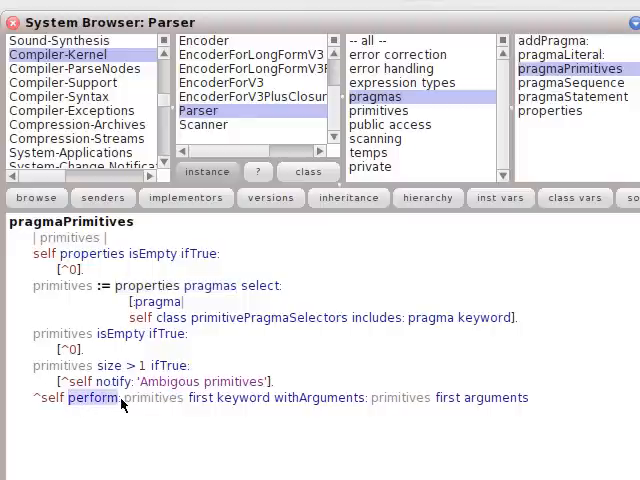